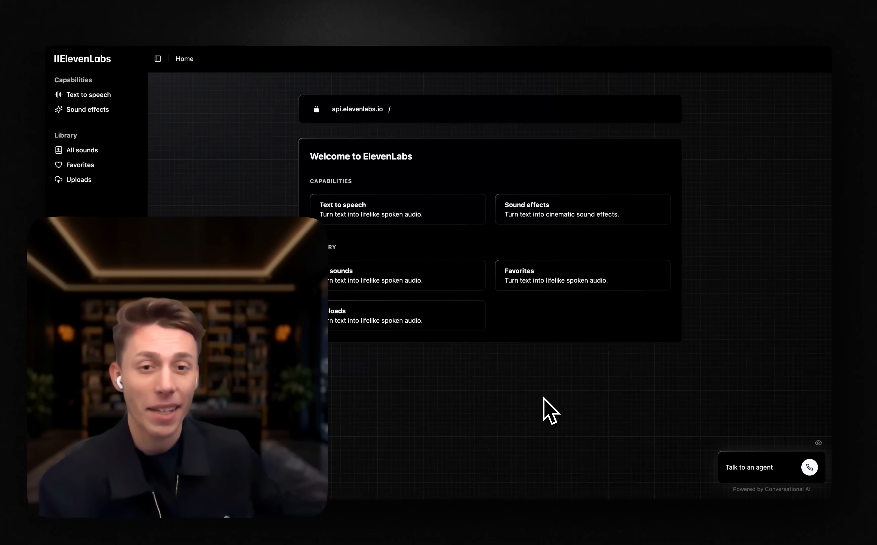
Step: Start a voice call with the agent and ask it for a dark brass crescendo sound-effect prompt
left_click(809, 467)
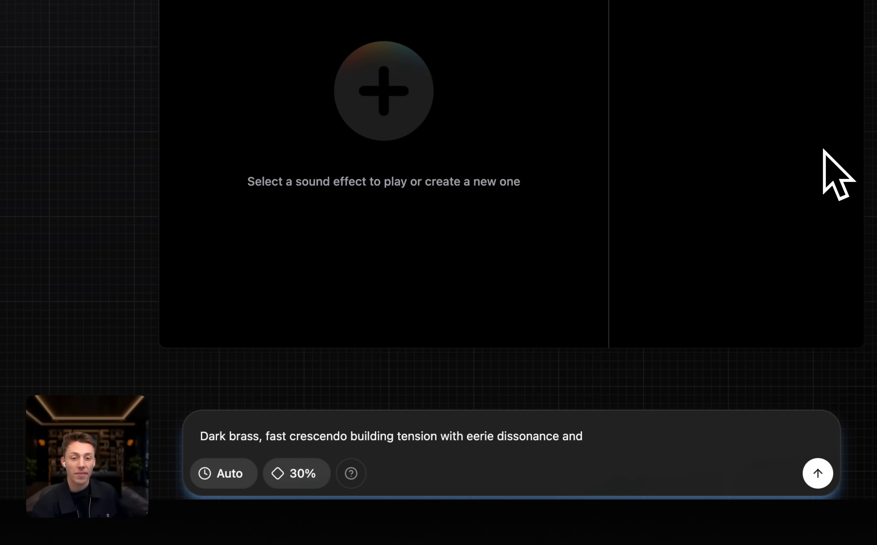
Step: Play and pause the generated five-second dark brass crescendo, then request a Pro checkout link
left_click(817, 473)
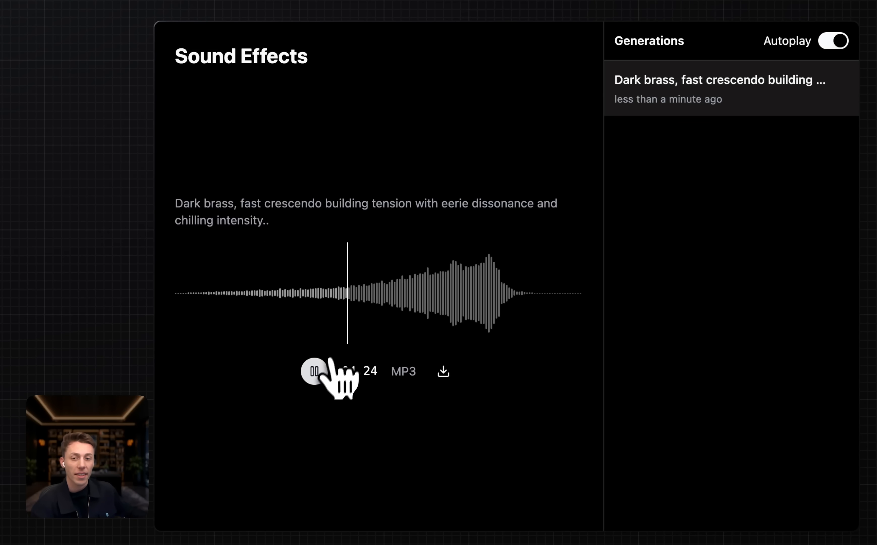
left_click(314, 371)
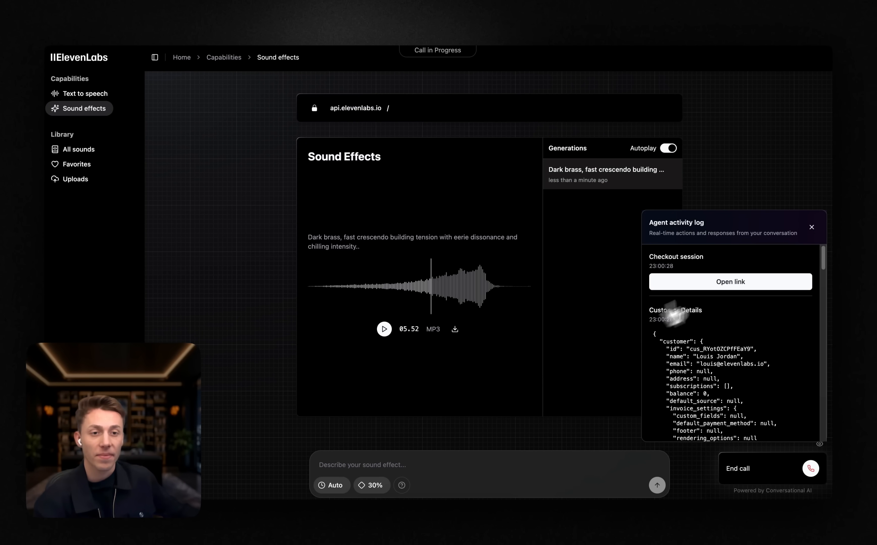
Step: Complete the £100-per-month Pro Plan subscription in Stripe Checkout with the test card details
left_click(730, 282)
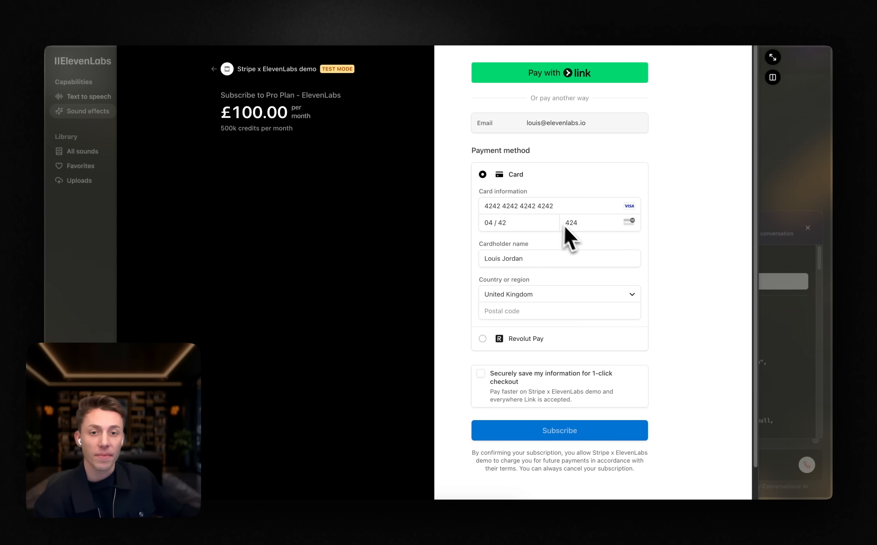
left_click(558, 294)
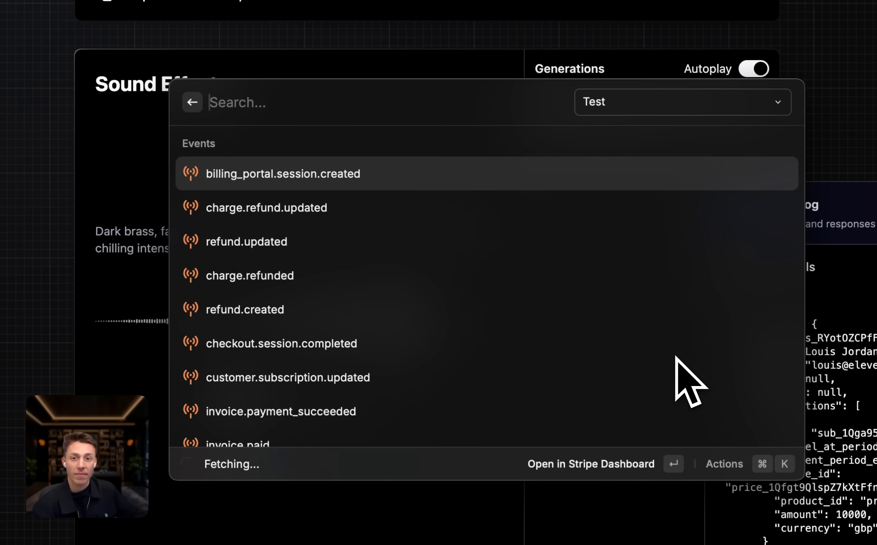
Step: Show the checkout.session.completed event metadata with its 10000 total amount
left_click(281, 343)
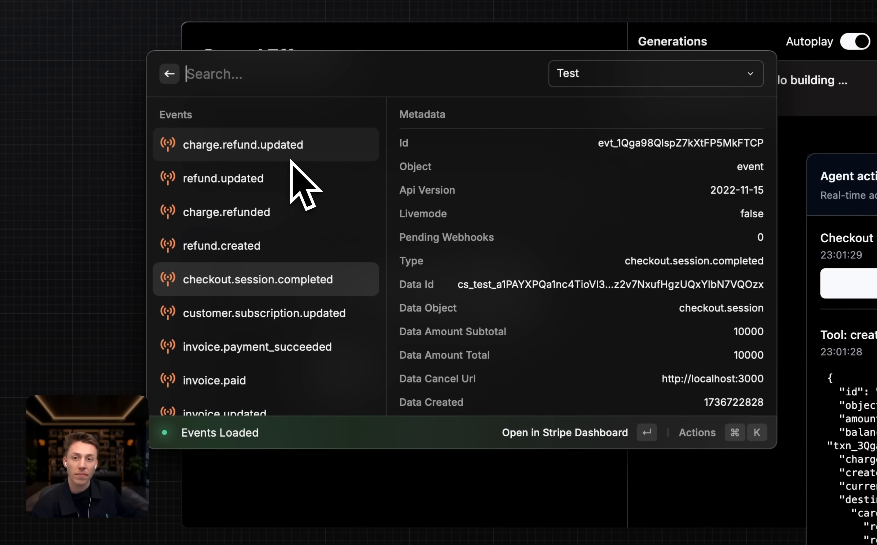
Step: Reload Stripe View Events in Raycast to show the charge.refund.updated event for 10000
left_click(244, 145)
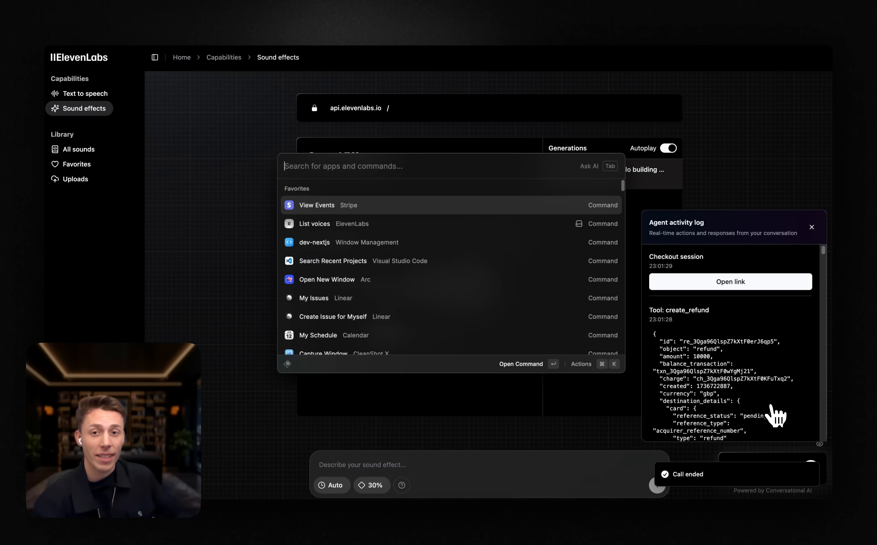
left_click(316, 205)
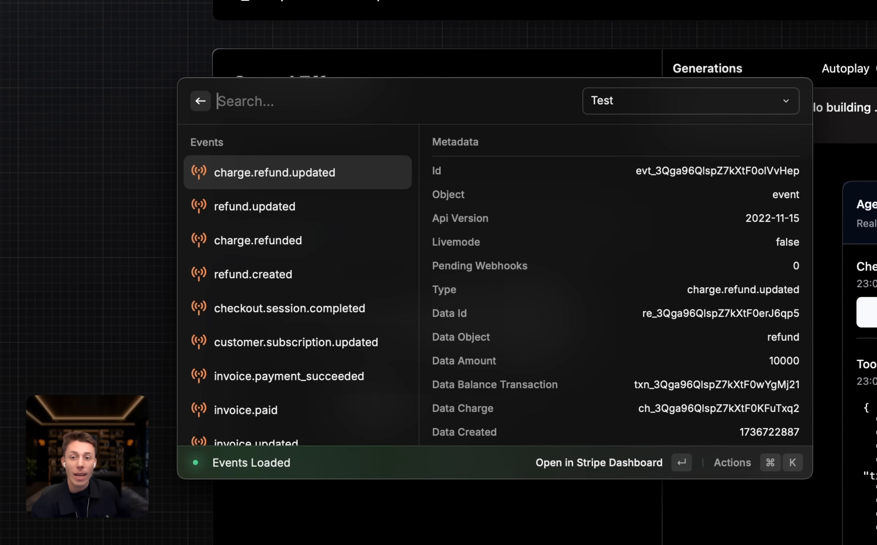